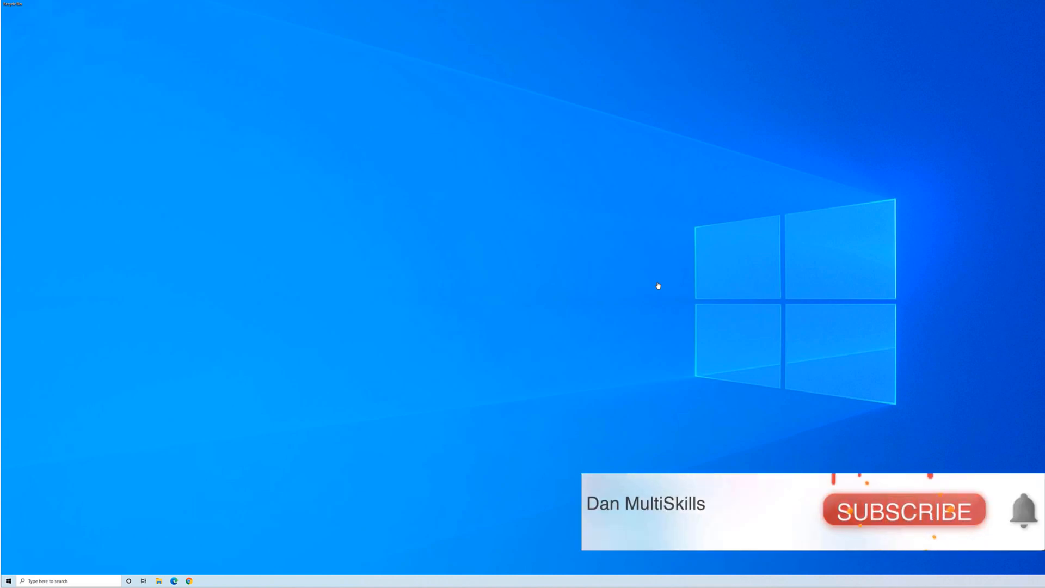
# Search Windows for 'sytem' to find 'Create a restore point'.
pyautogui.click(904, 512)
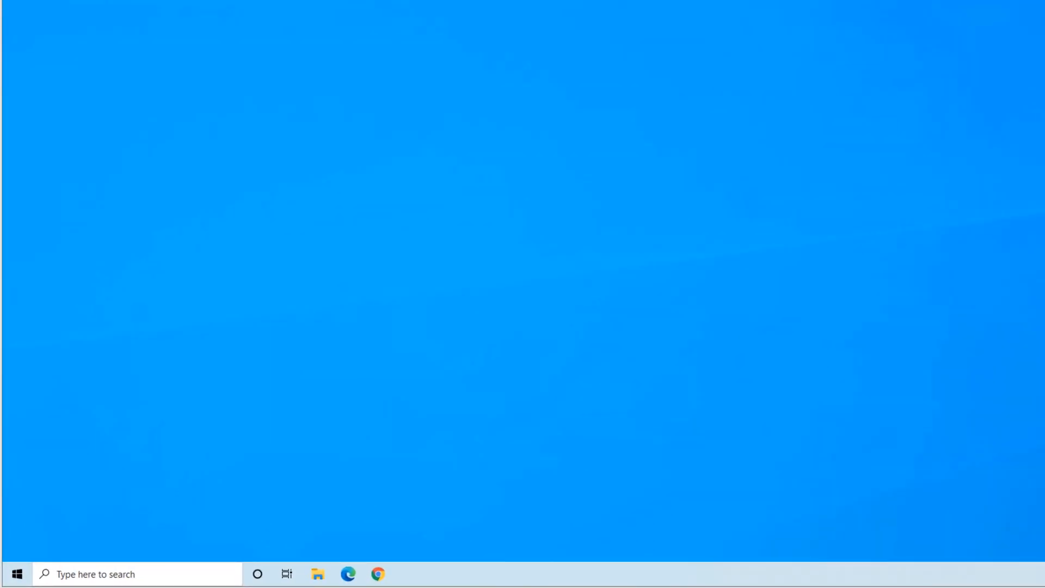
pyautogui.moveTo(933, 454)
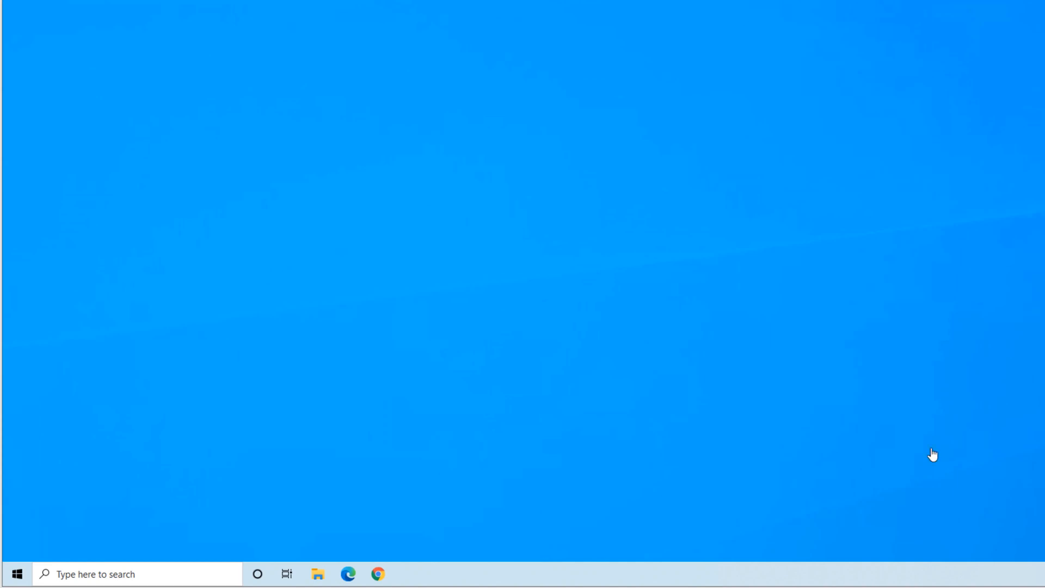
pyautogui.moveTo(62, 528)
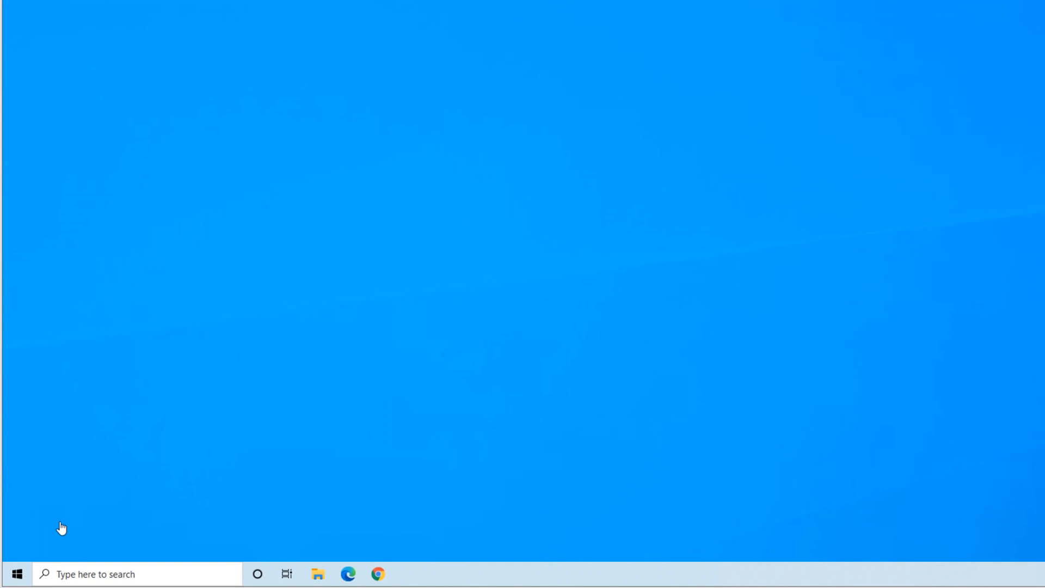
pyautogui.moveTo(16, 573)
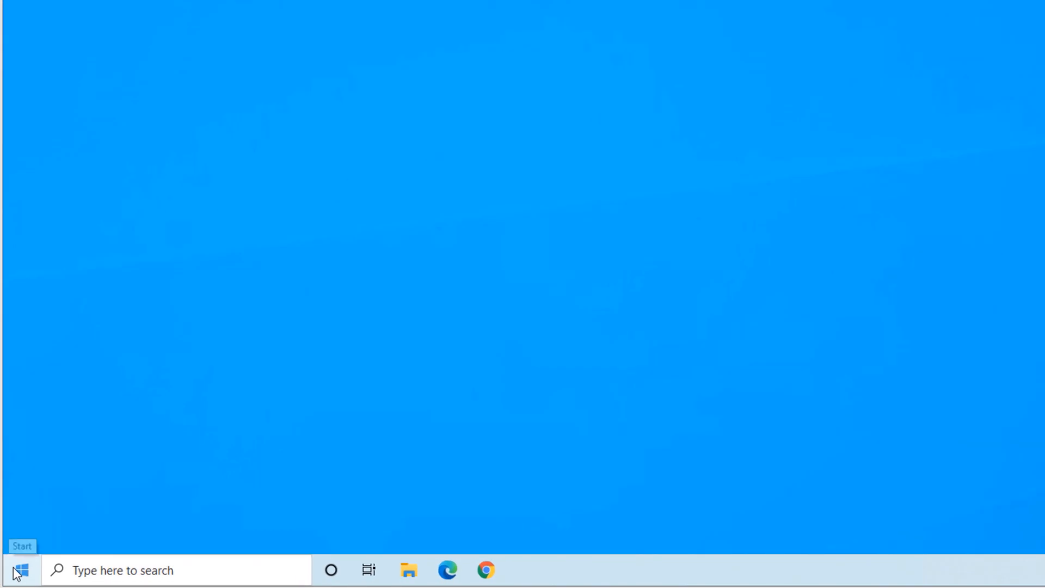
pyautogui.click(17, 569)
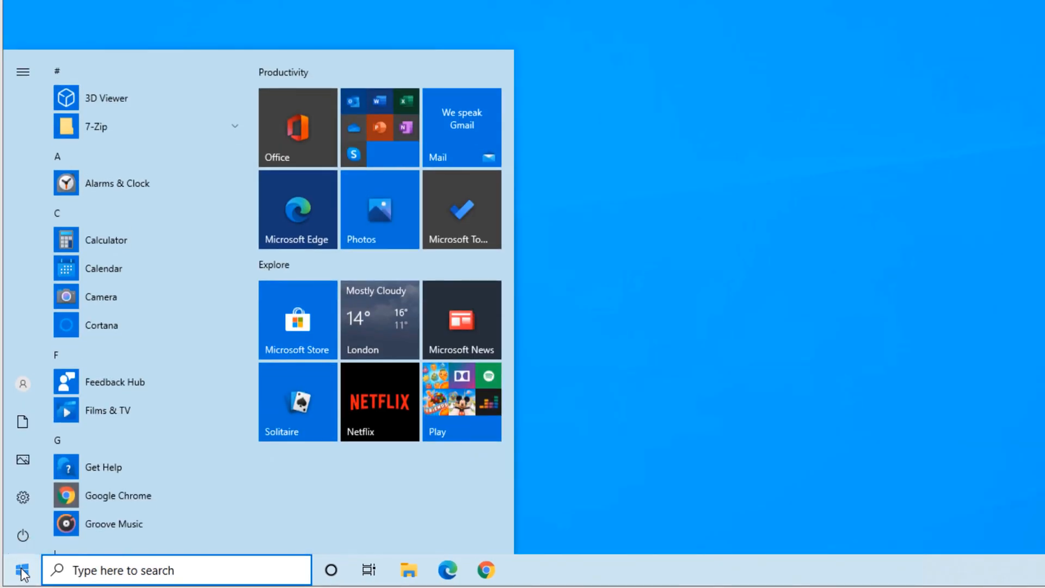
pyautogui.write('sytem')
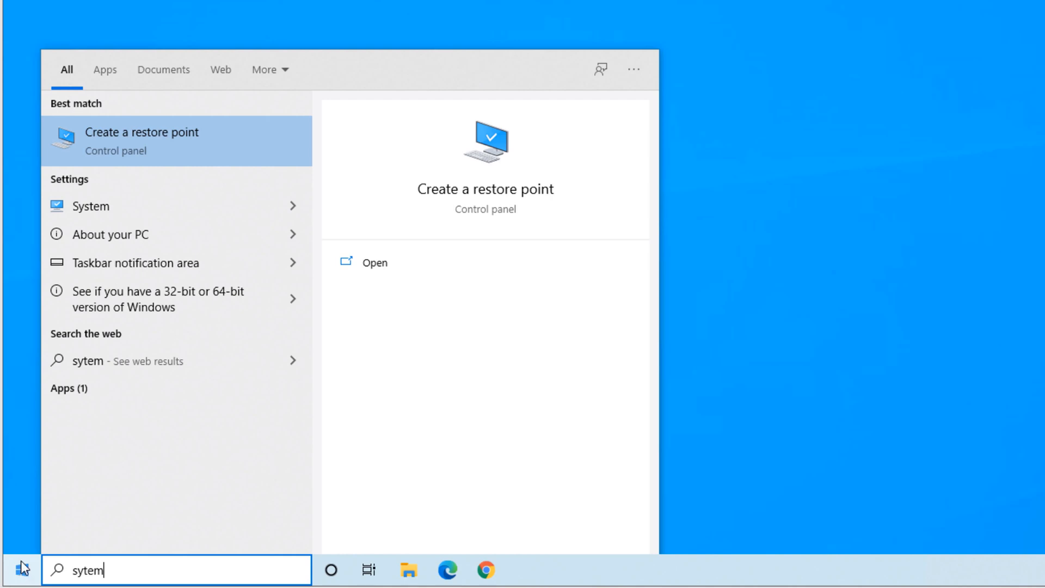
pyautogui.moveTo(217, 135)
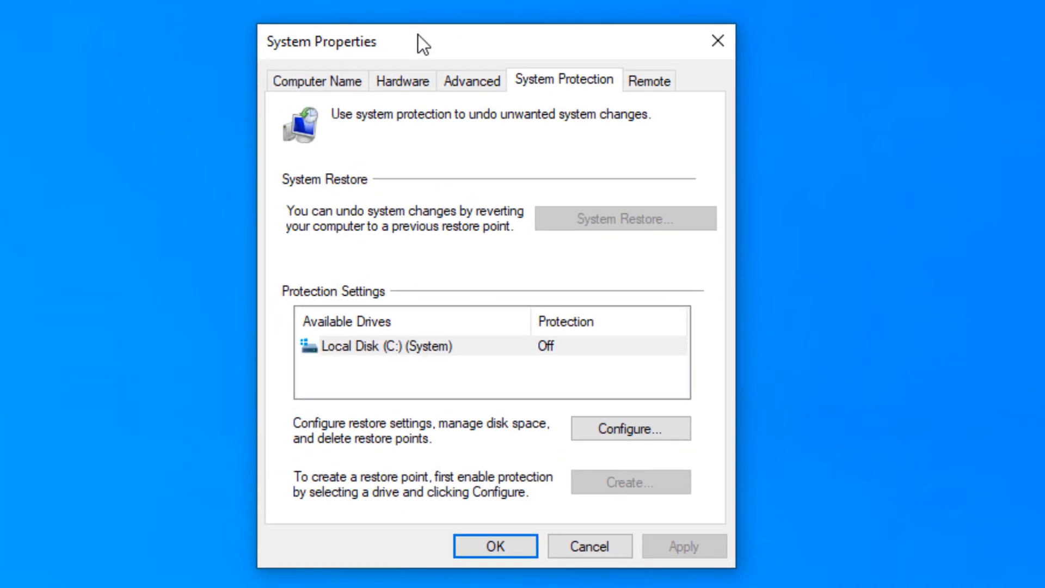
pyautogui.moveTo(572, 294)
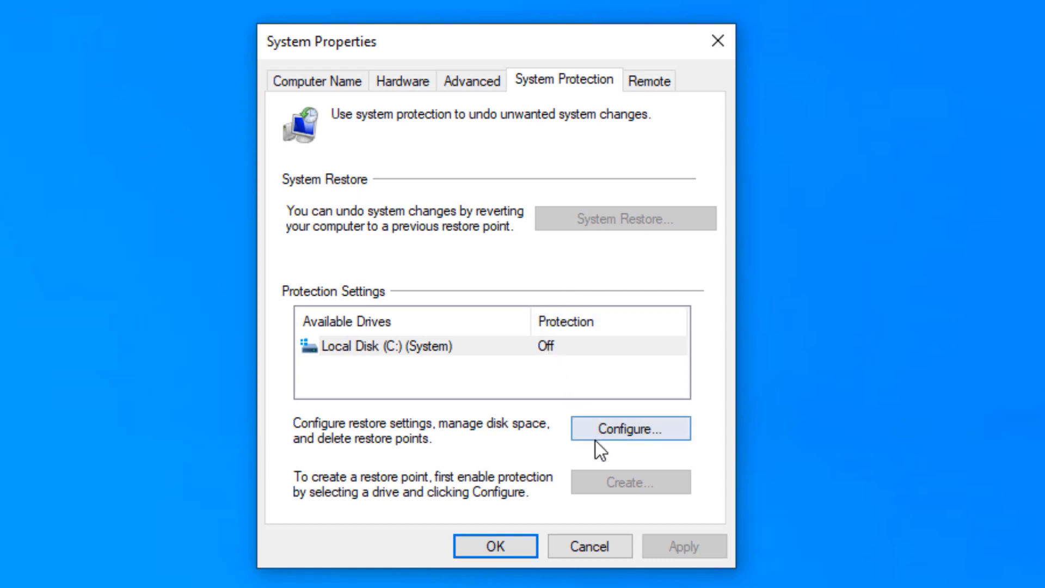
# Configure Local Disk (C:) with 'Turn on system protection' and confirm with OK.
pyautogui.click(630, 428)
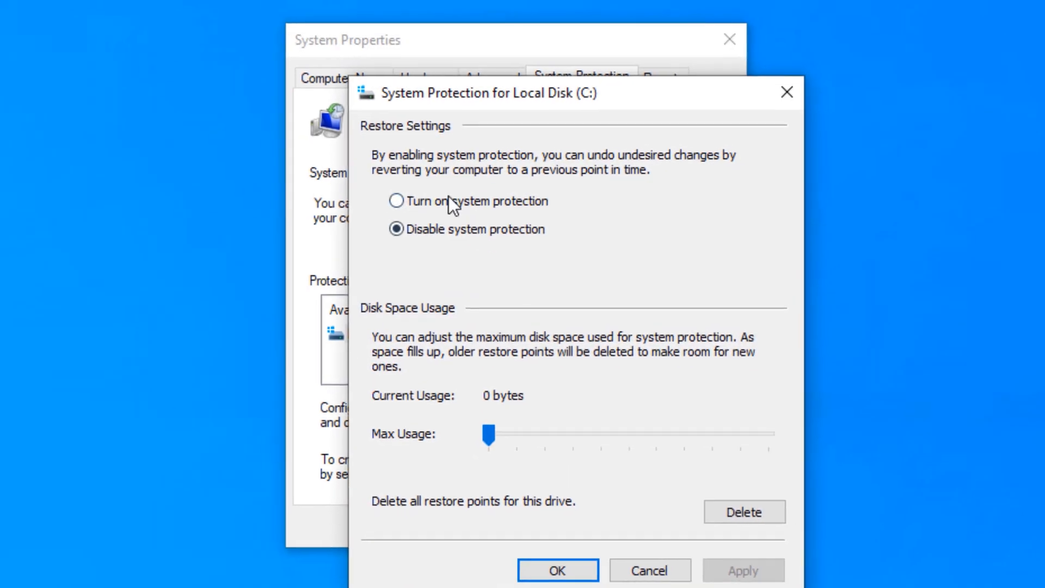
pyautogui.click(397, 201)
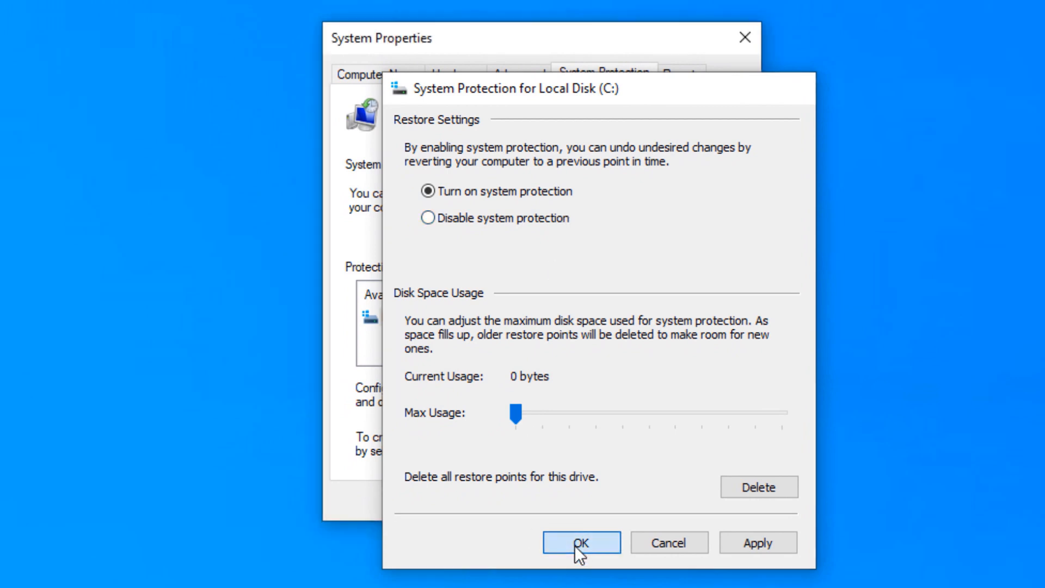
pyautogui.click(579, 542)
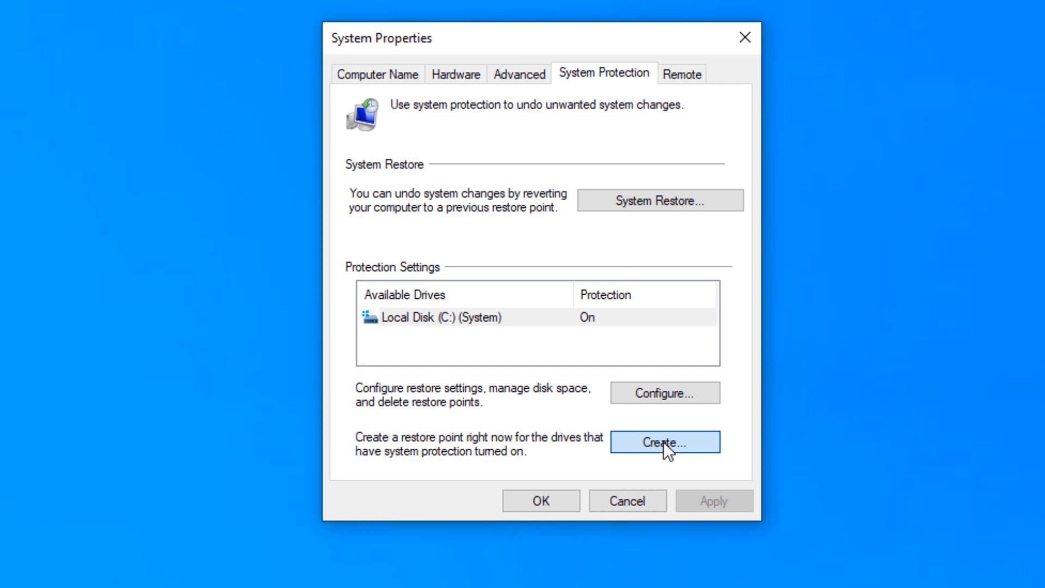
# Create a restore point named 'Before the update' and close the success message.
pyautogui.click(665, 443)
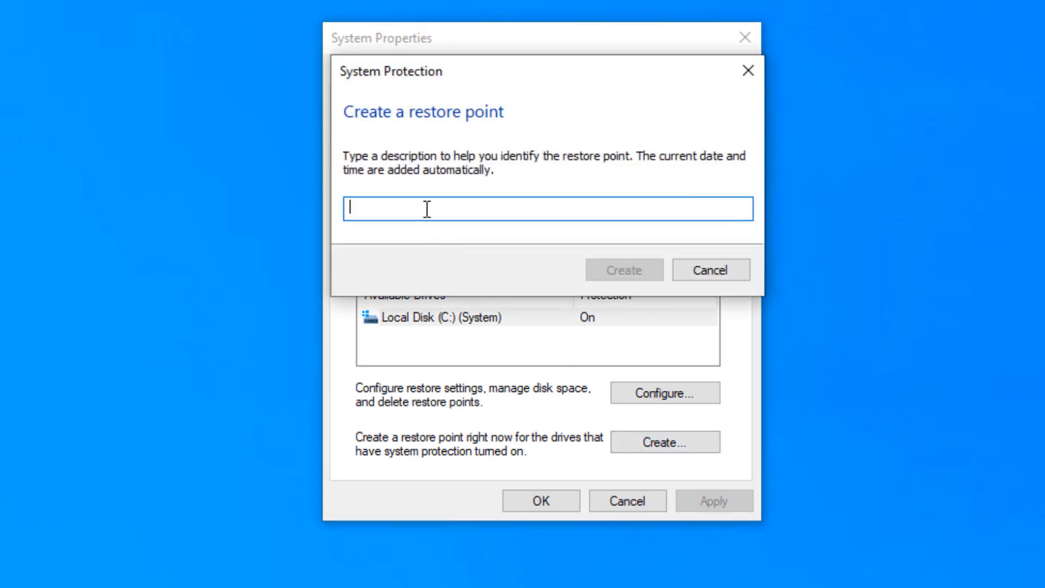
pyautogui.moveTo(456, 213)
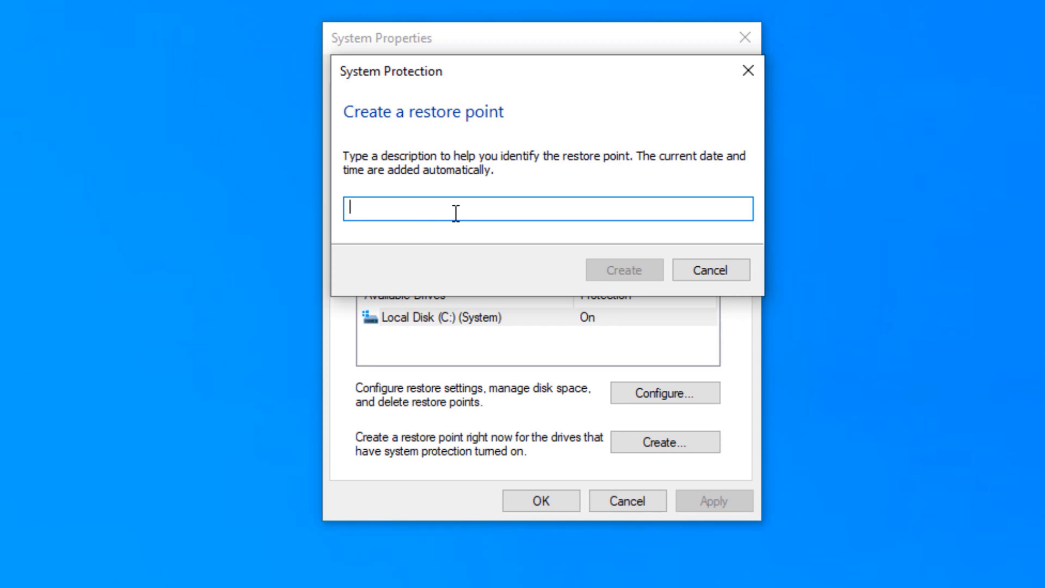
pyautogui.write('Before the')
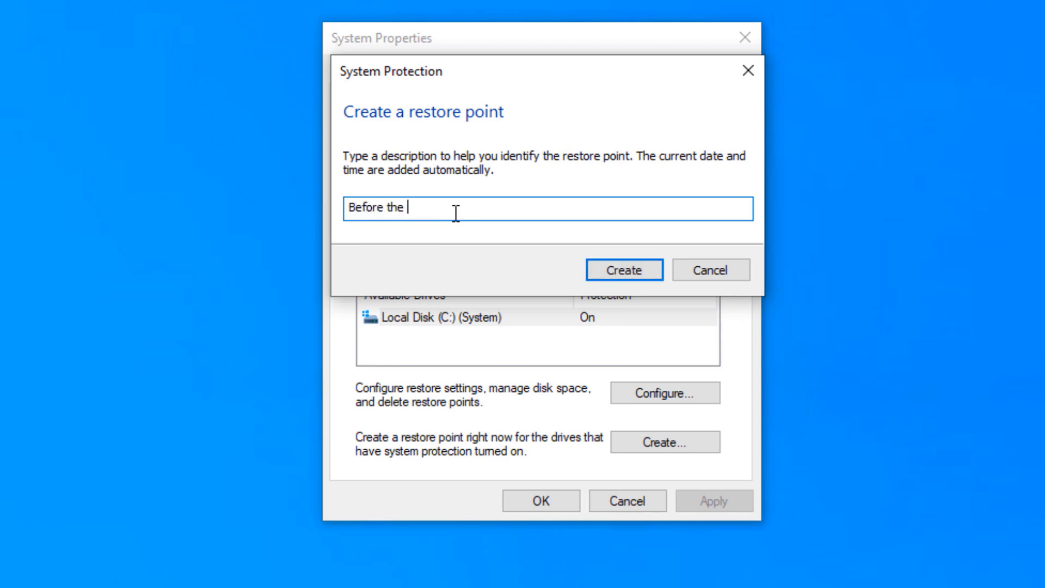
pyautogui.write('update')
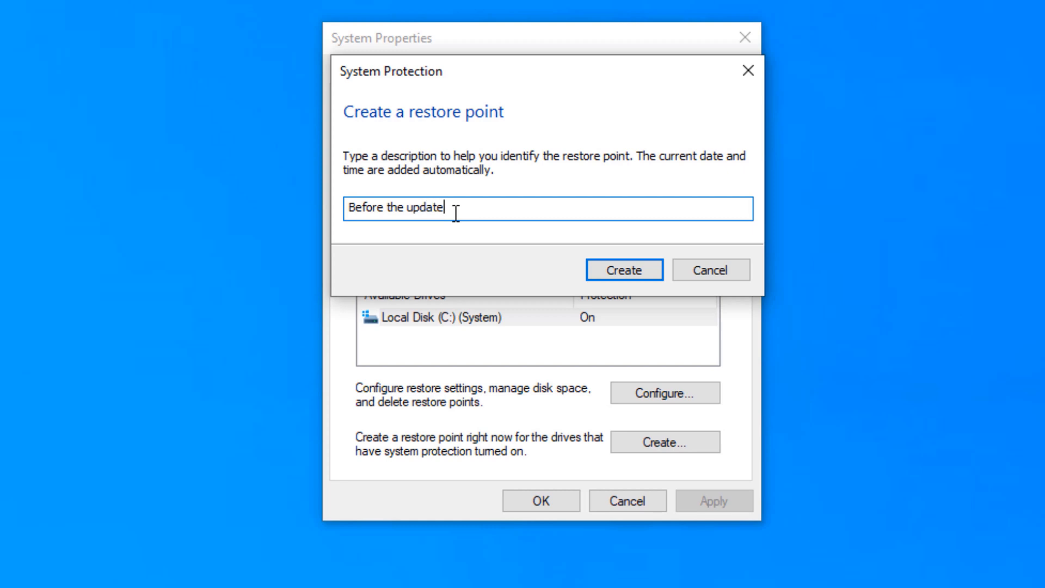
pyautogui.click(623, 270)
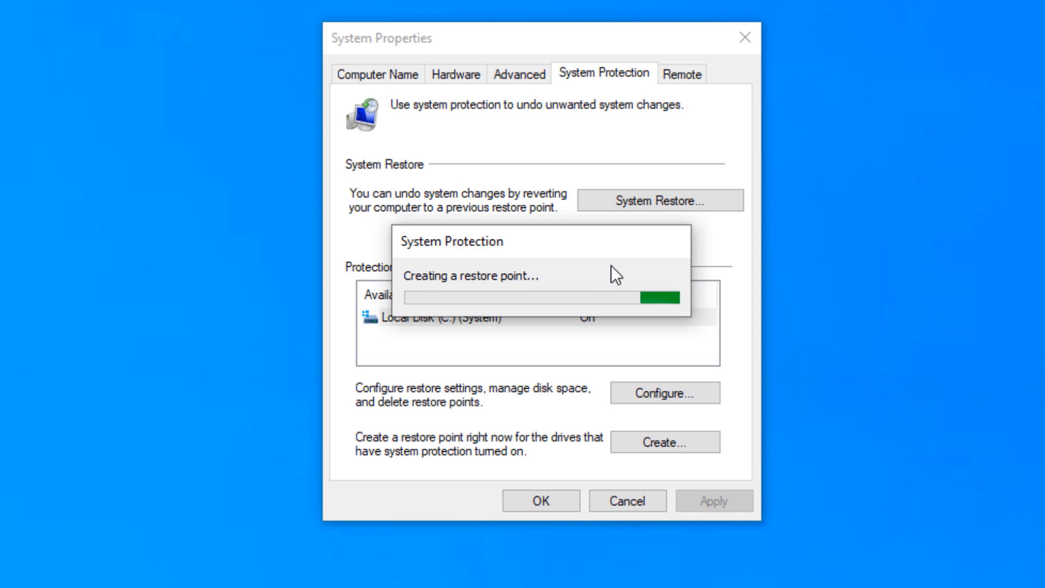
pyautogui.moveTo(336, 530)
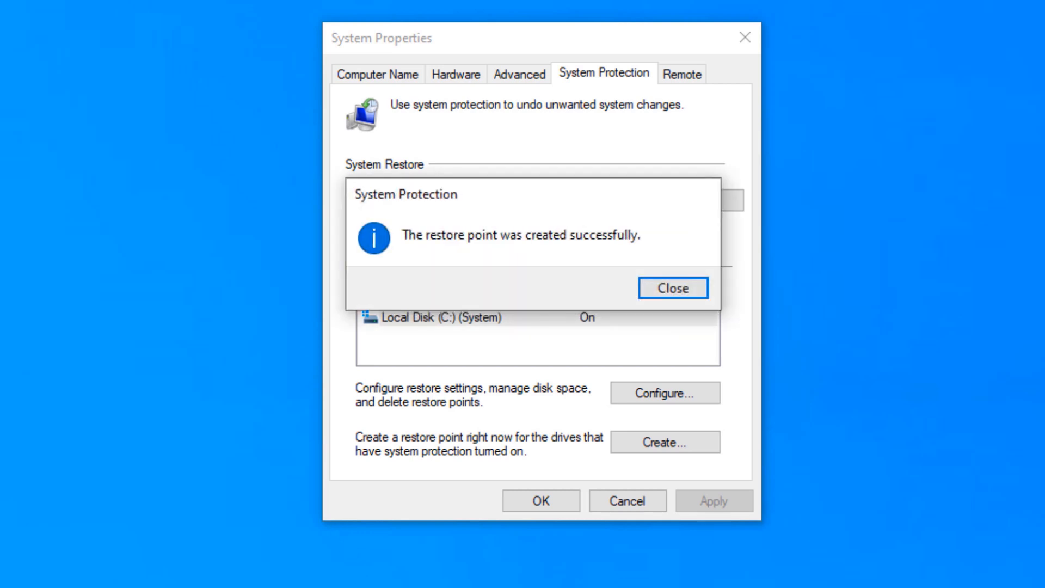
pyautogui.moveTo(673, 287)
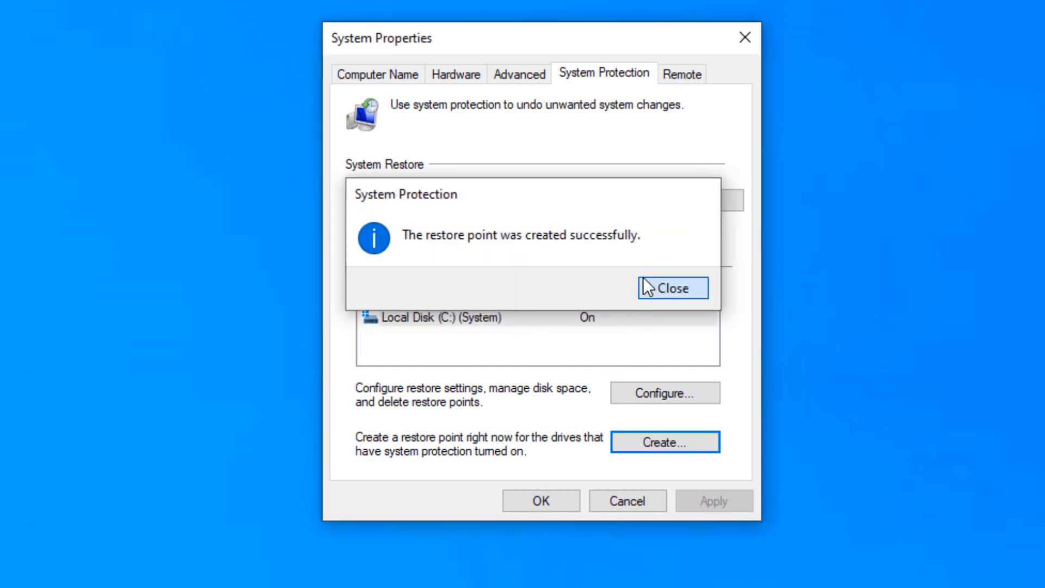
pyautogui.click(672, 288)
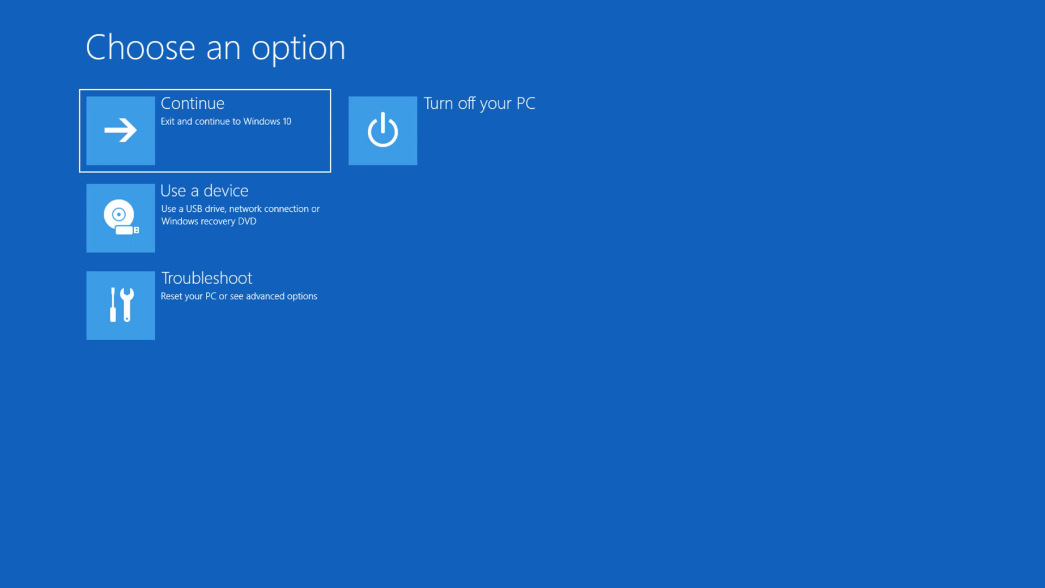
pyautogui.moveTo(520, 461)
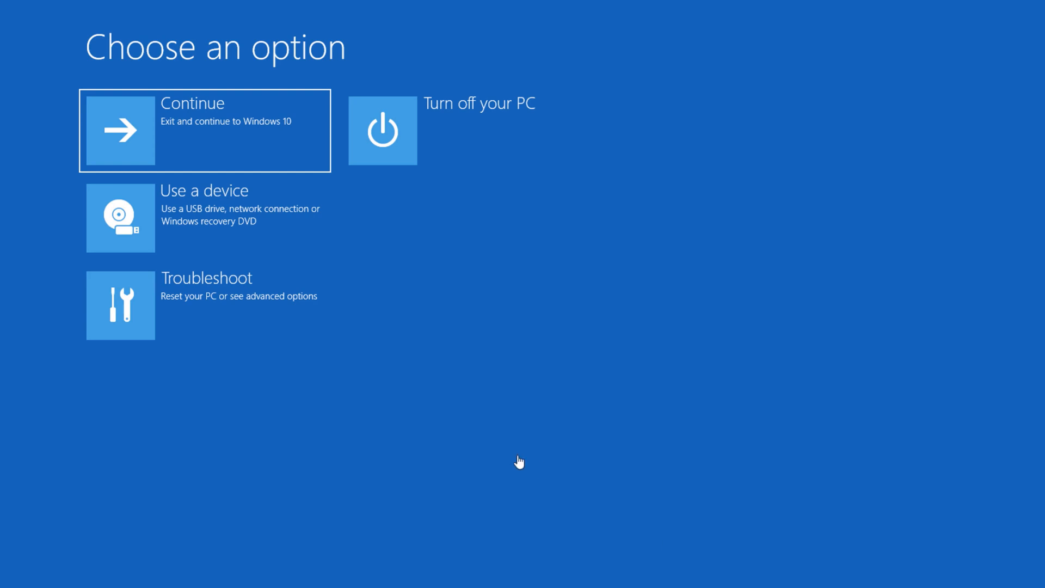
pyautogui.moveTo(214, 298)
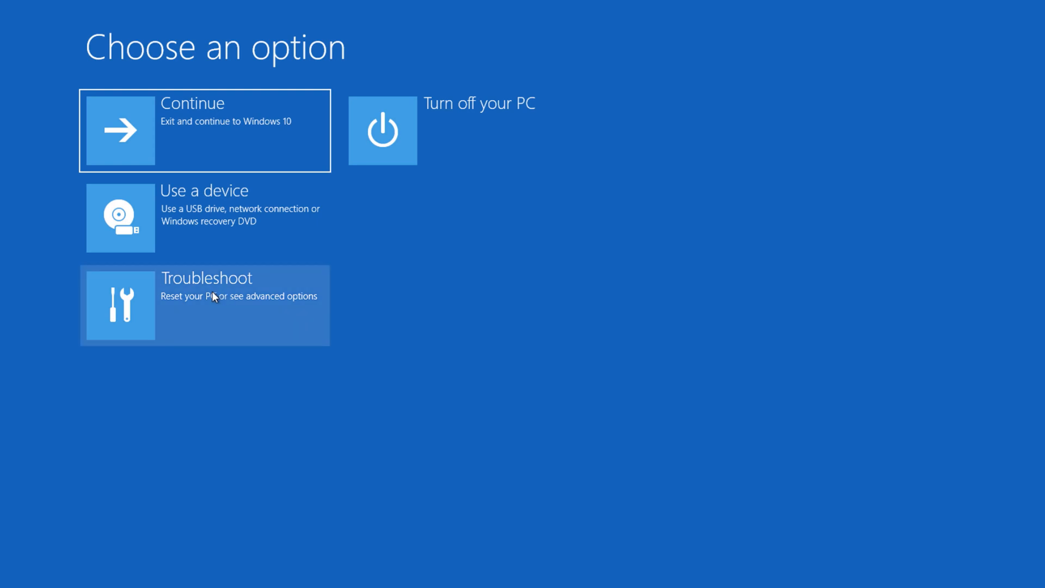
# Open System Restore via Troubleshoot and Advanced options.
pyautogui.click(205, 305)
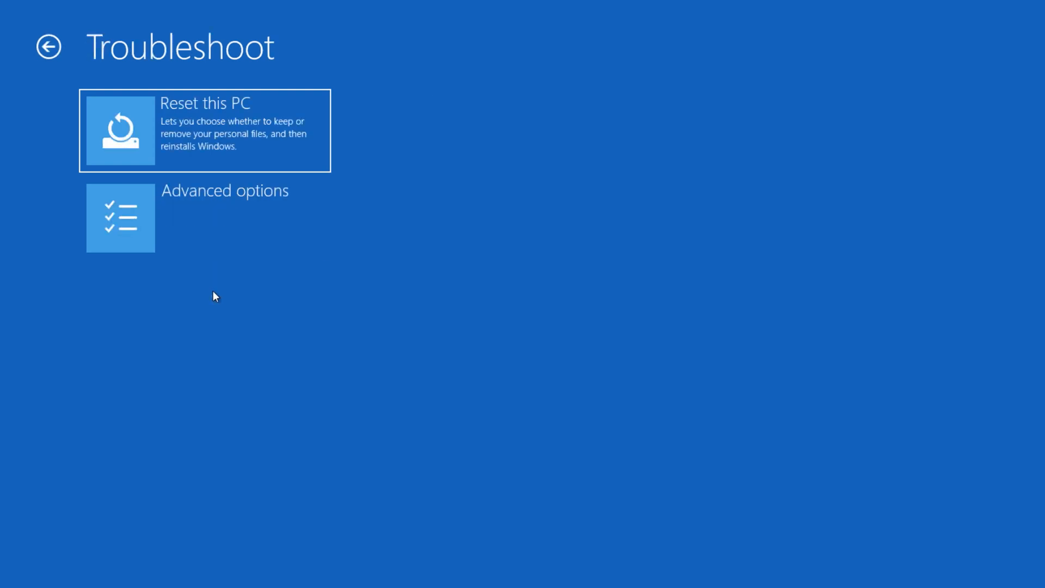
pyautogui.moveTo(240, 229)
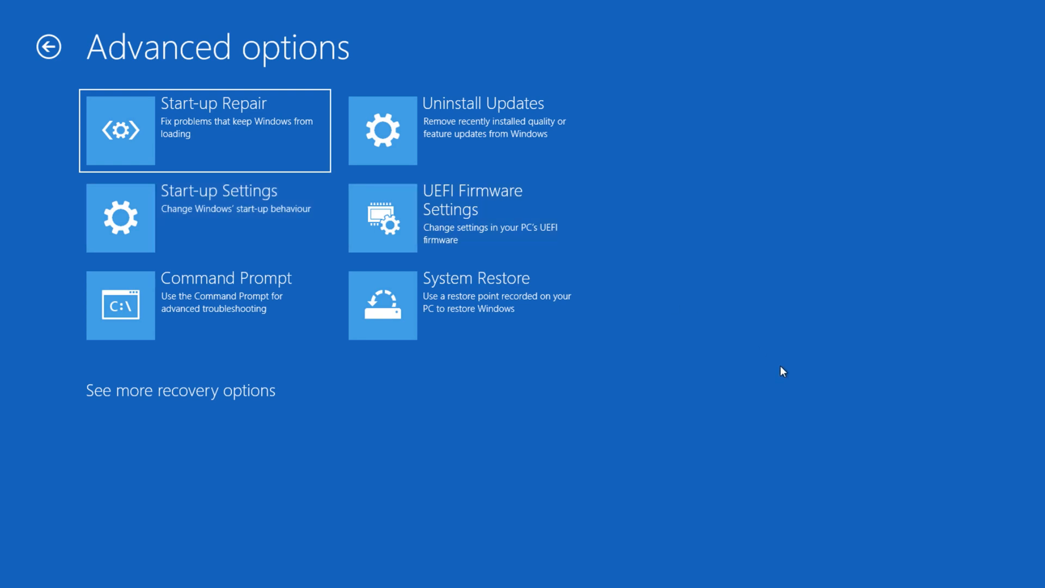
pyautogui.moveTo(451, 298)
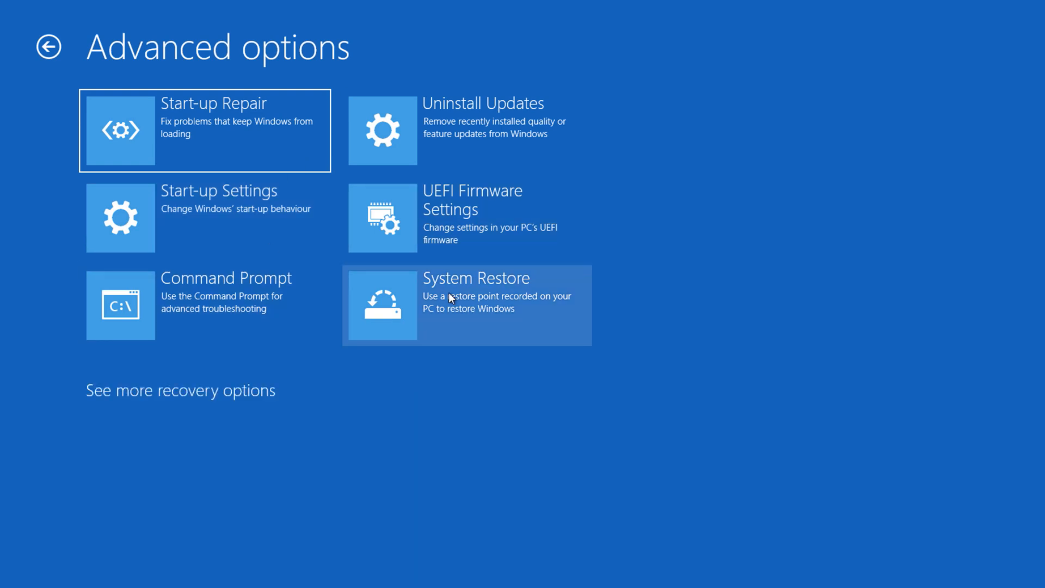
pyautogui.click(466, 305)
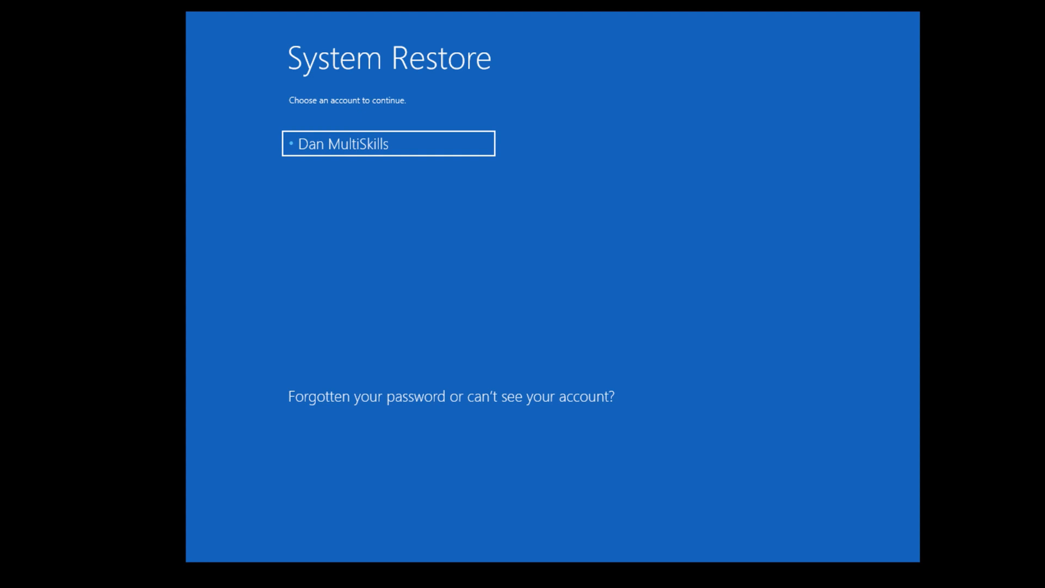
pyautogui.moveTo(474, 326)
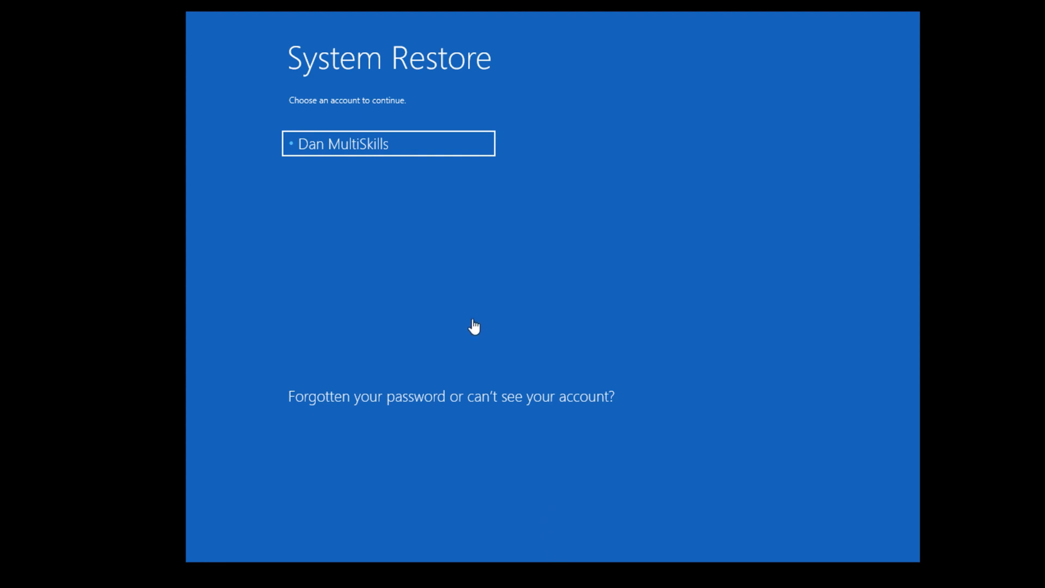
pyautogui.moveTo(452, 217)
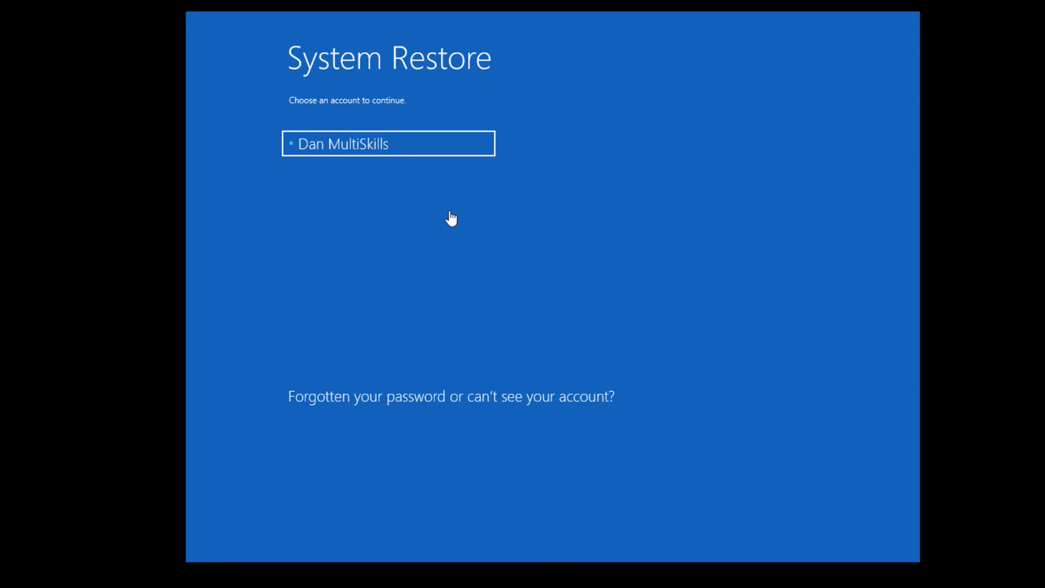
pyautogui.moveTo(323, 154)
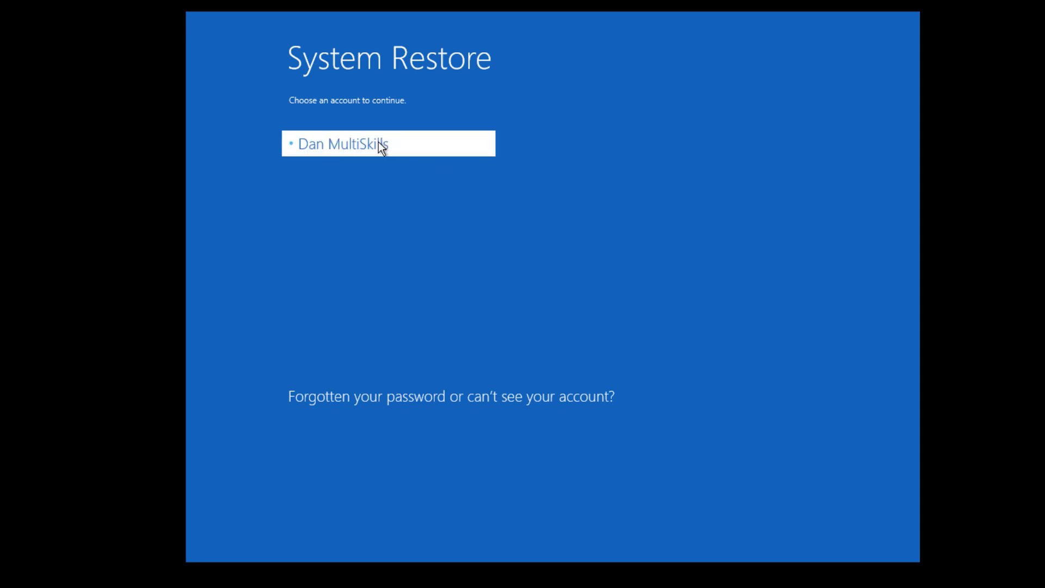
# Select the listed user account and continue with a blank password.
pyautogui.click(388, 143)
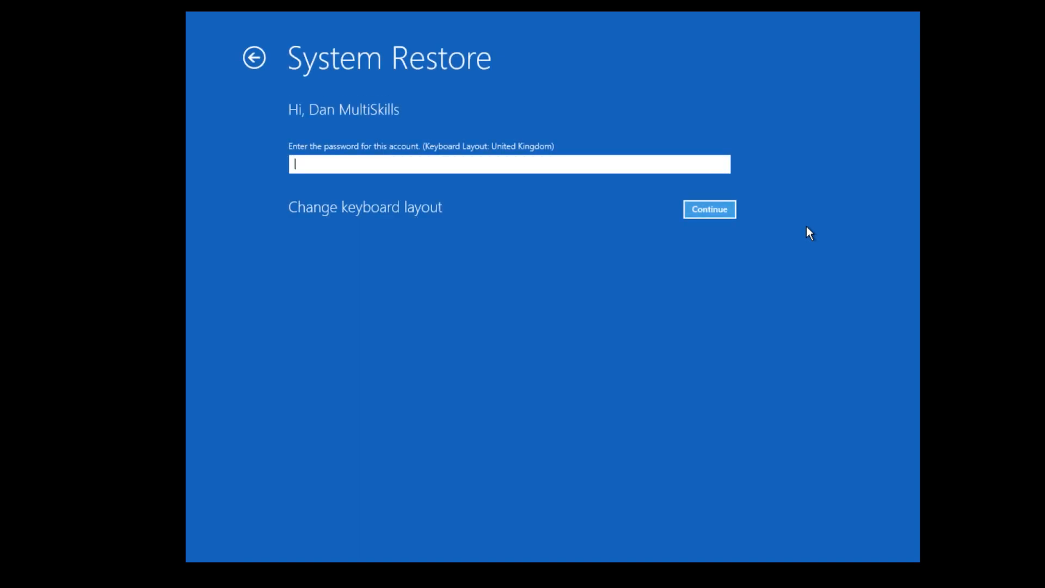
pyautogui.moveTo(598, 324)
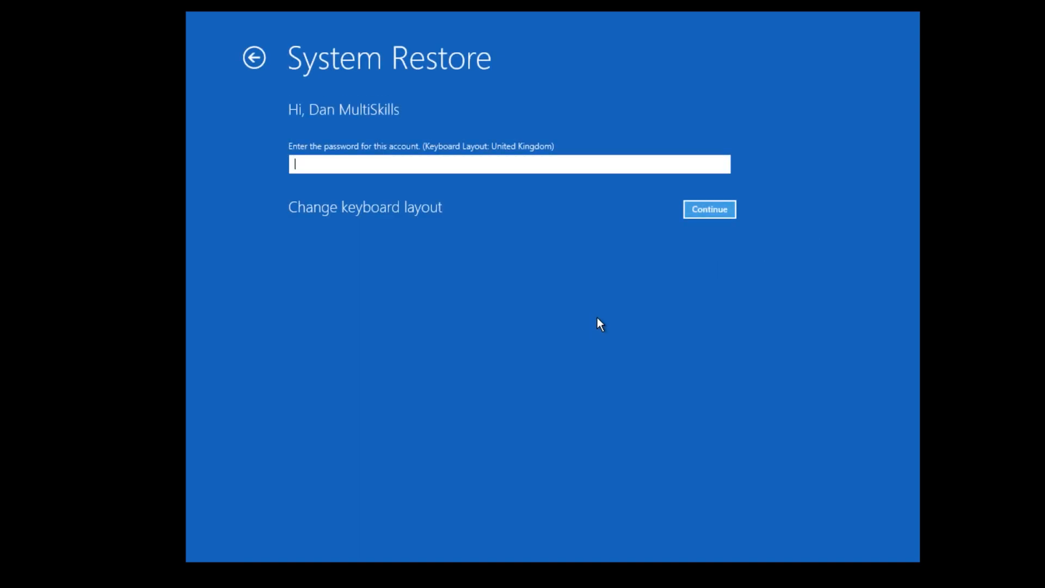
pyautogui.moveTo(716, 231)
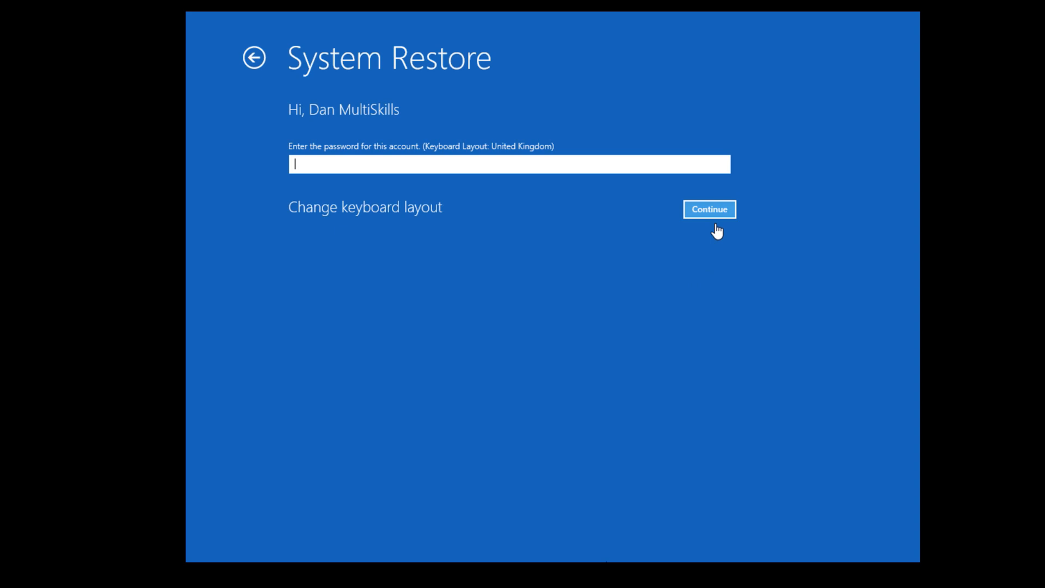
pyautogui.moveTo(728, 401)
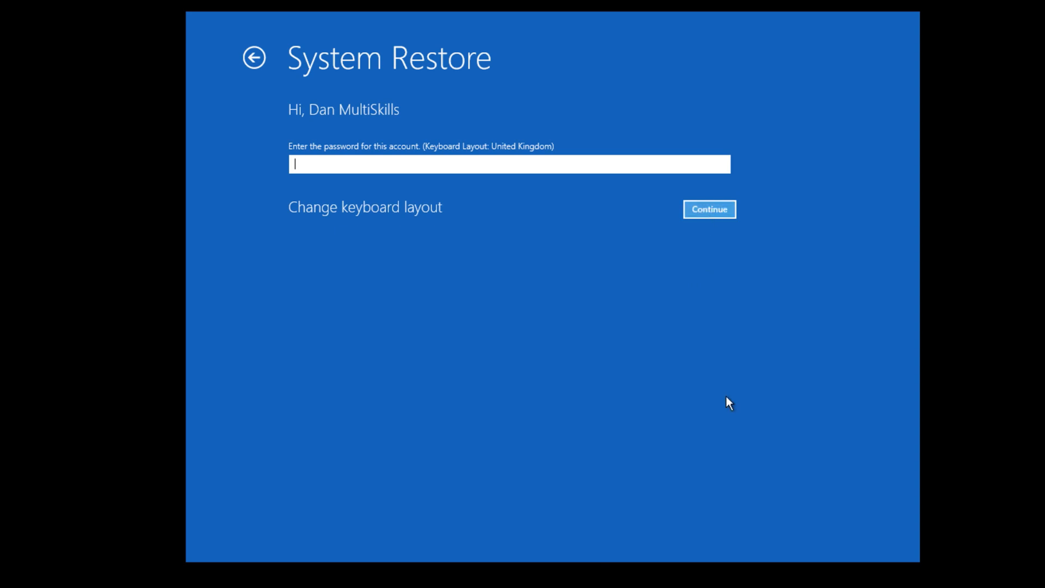
pyautogui.moveTo(720, 208)
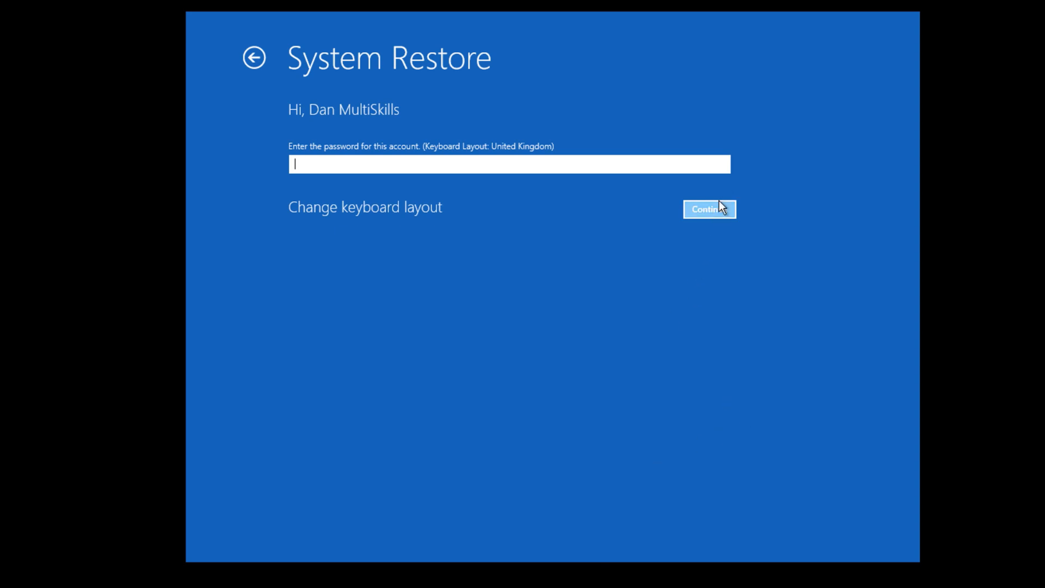
pyautogui.click(709, 208)
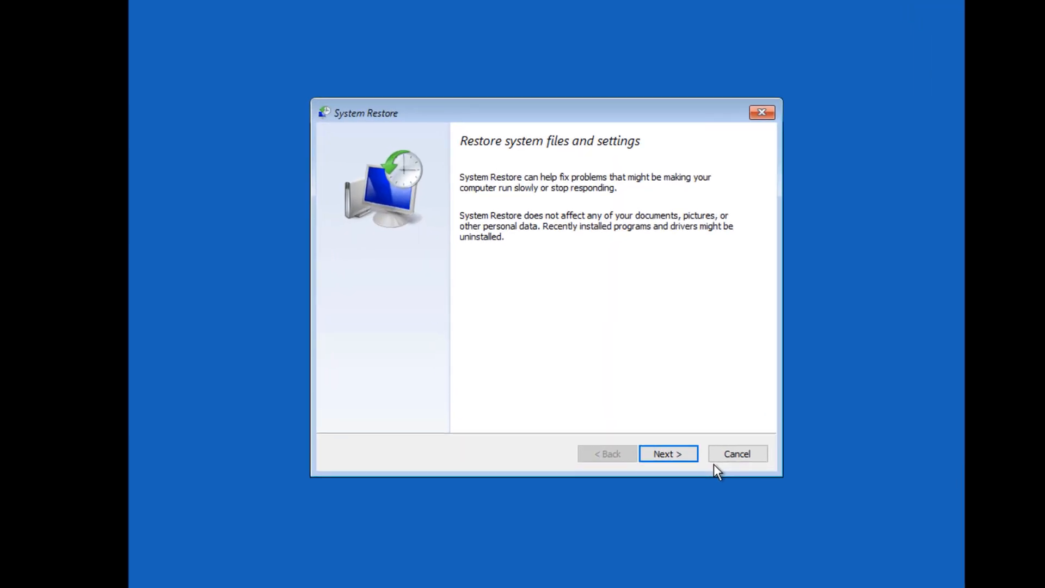
# Restore to the 'Before the update' point, finish, and accept the non-interruption warning.
pyautogui.click(667, 454)
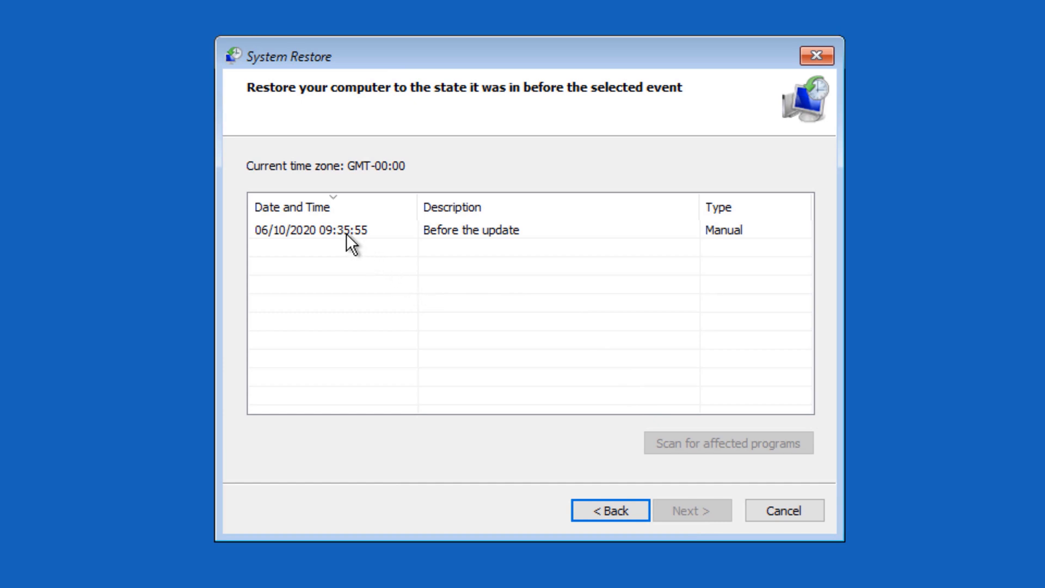
pyautogui.click(333, 229)
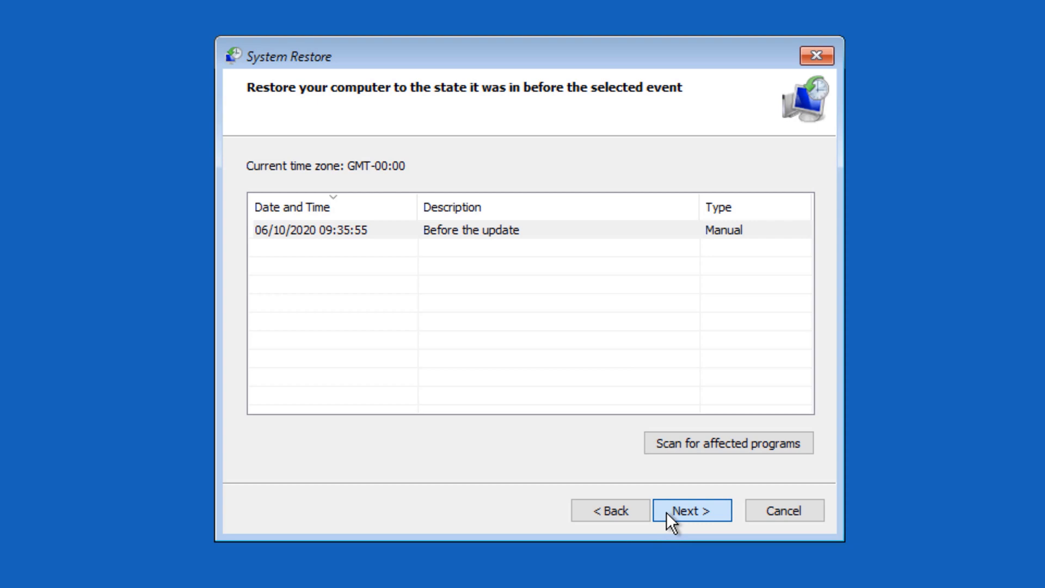
pyautogui.click(692, 511)
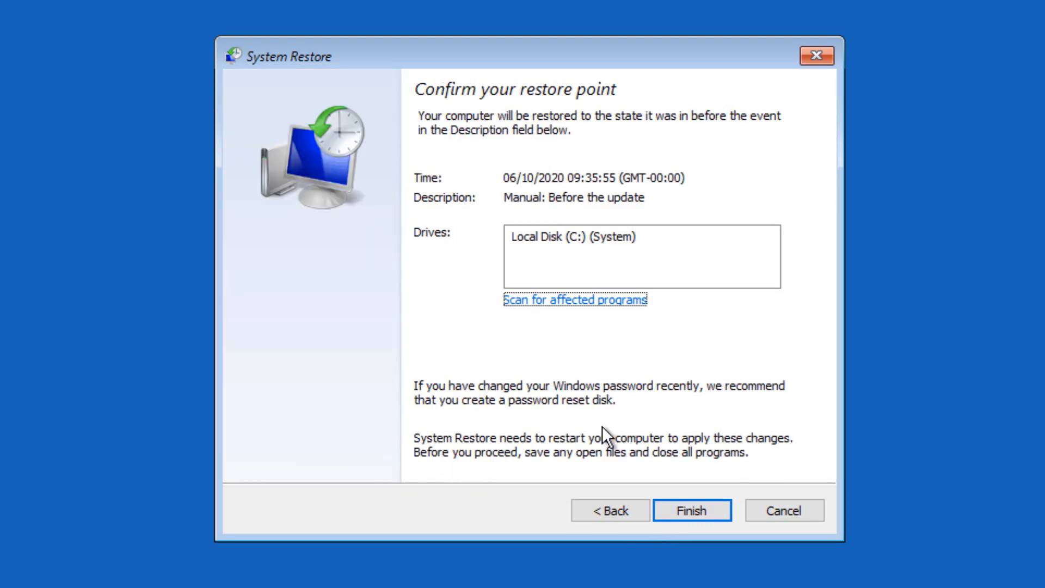
pyautogui.click(692, 510)
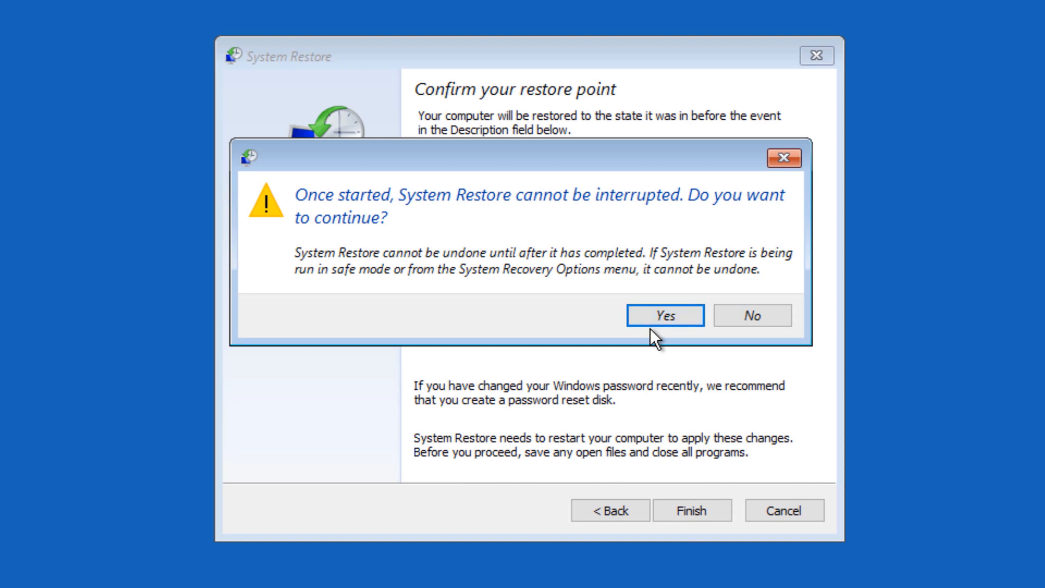
pyautogui.click(664, 315)
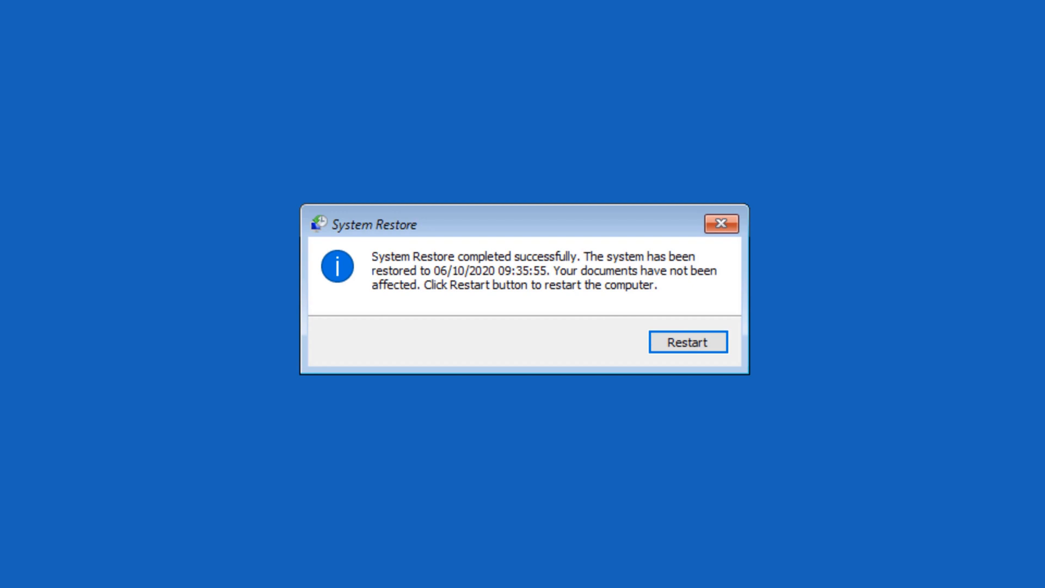
pyautogui.moveTo(757, 436)
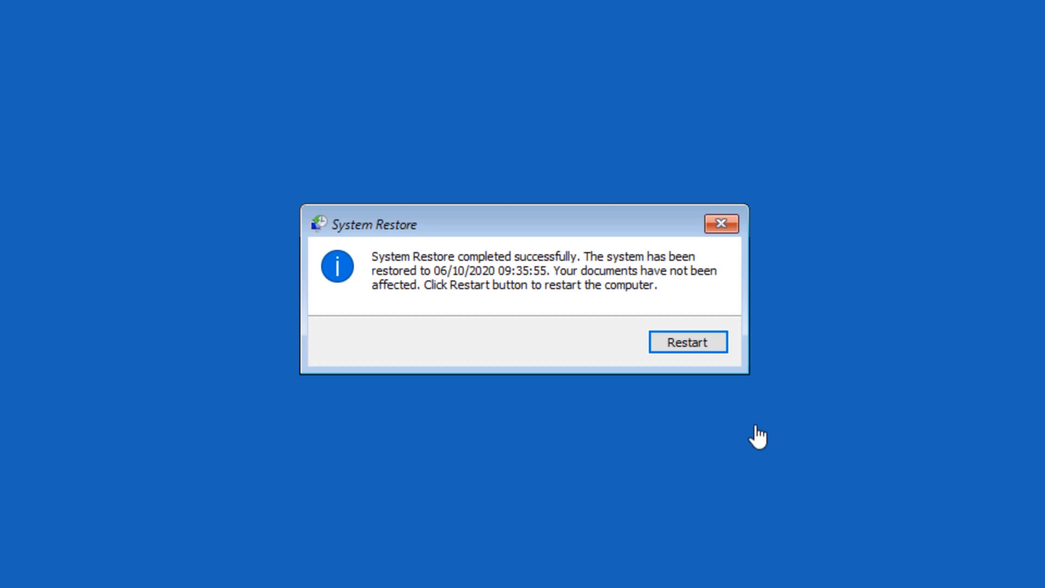